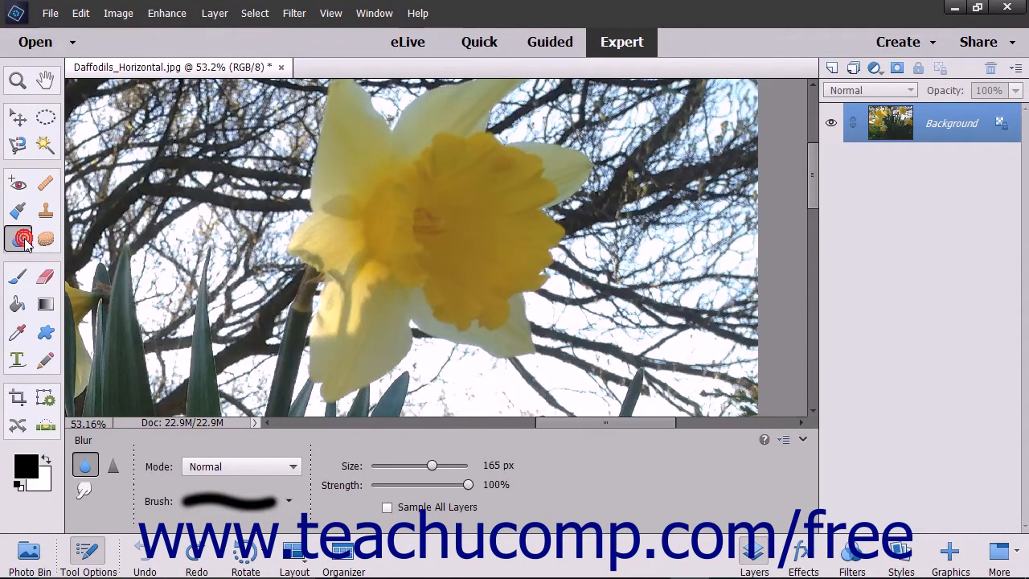
{"action": "mouse_move", "coordinate": [18, 238]}
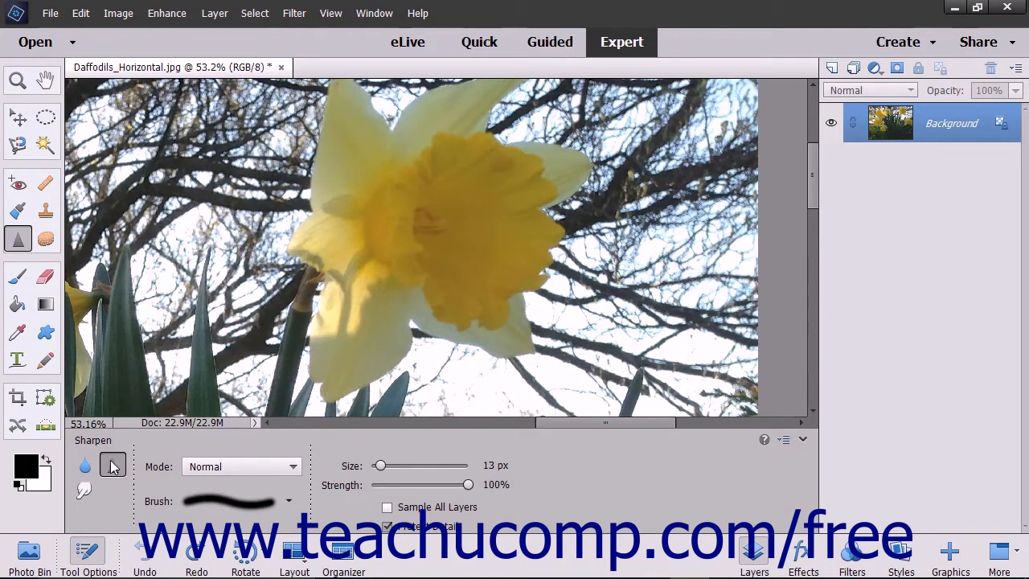
Step: With the Blur tool at 165 px and 100% strength, brush over the daffodil's lower-left petal edge
{"action": "left_click", "coordinate": [84, 463]}
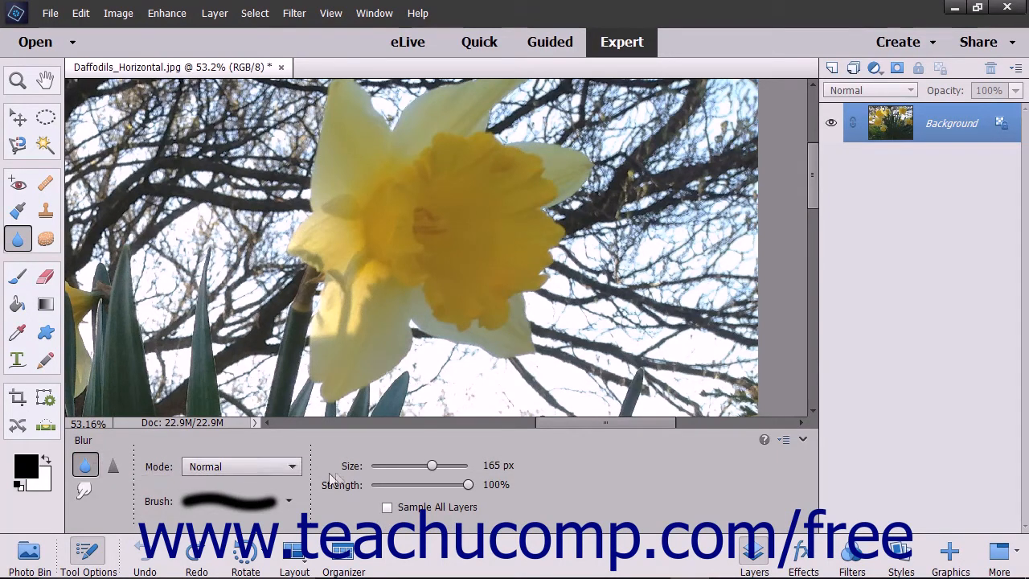
{"action": "mouse_move", "coordinate": [293, 466]}
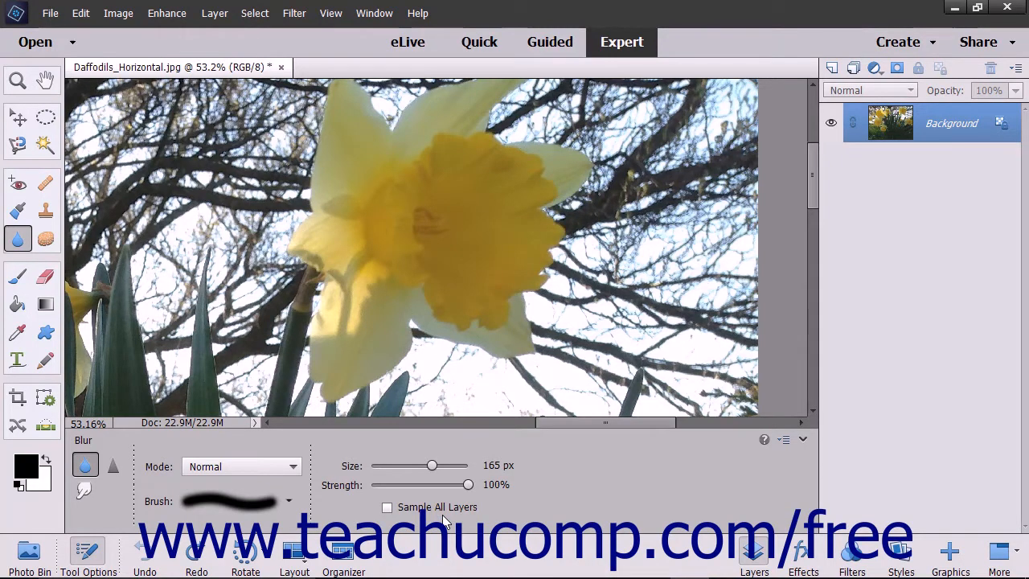
{"action": "mouse_move", "coordinate": [424, 280]}
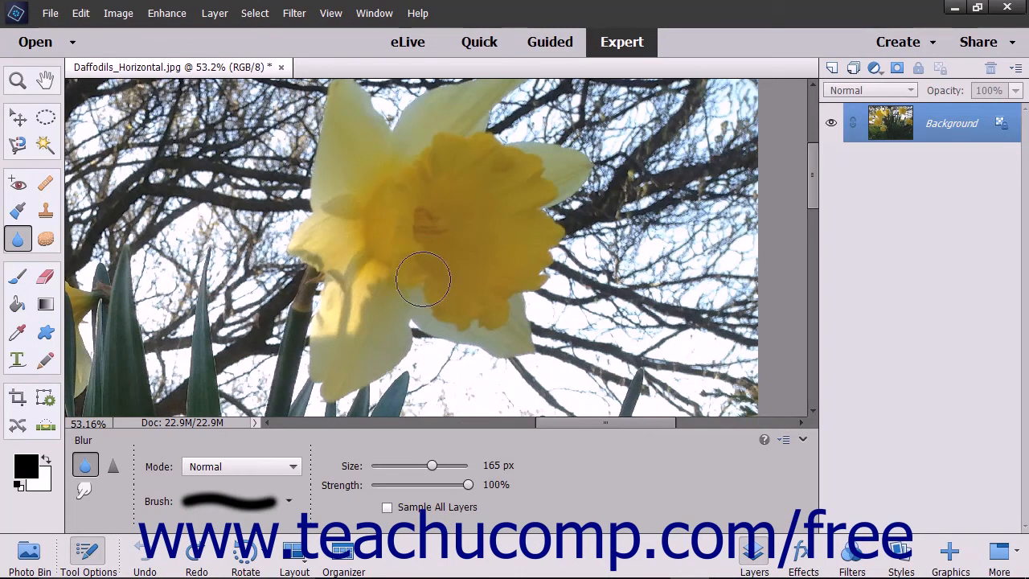
{"action": "left_click_drag", "start_coordinate": [422, 280], "coordinate": [373, 282]}
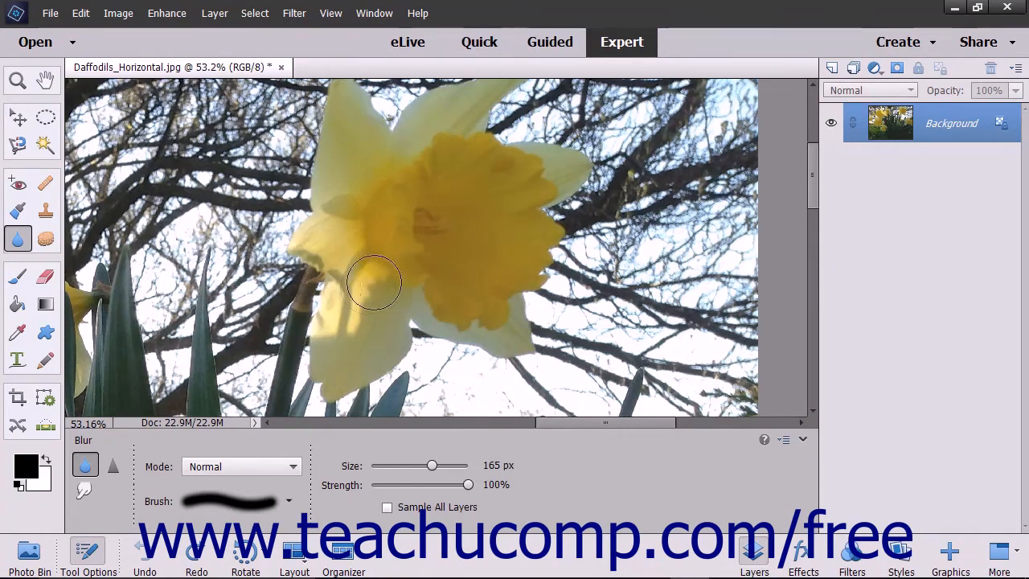